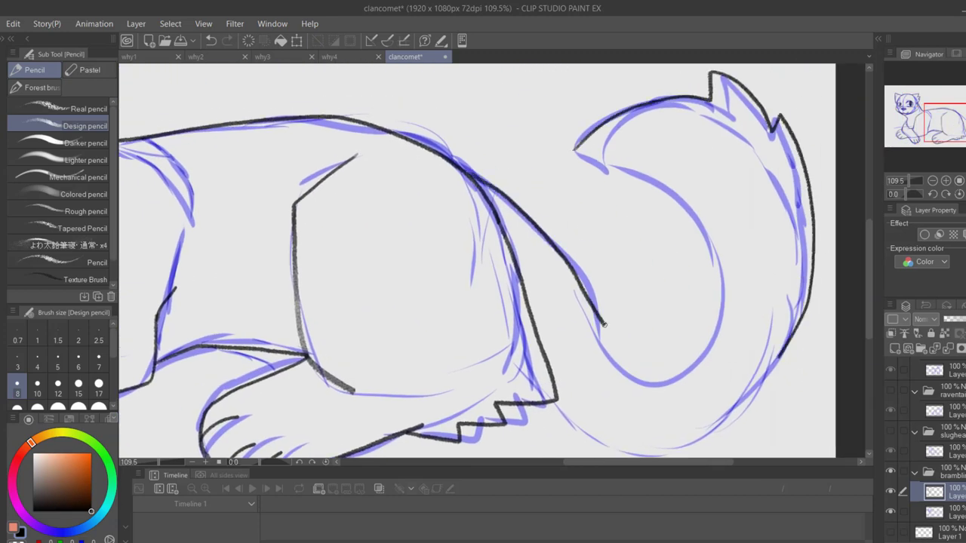
Scroll the view down over the lying cat's lineart and brown base fill.
scroll("down", 3)
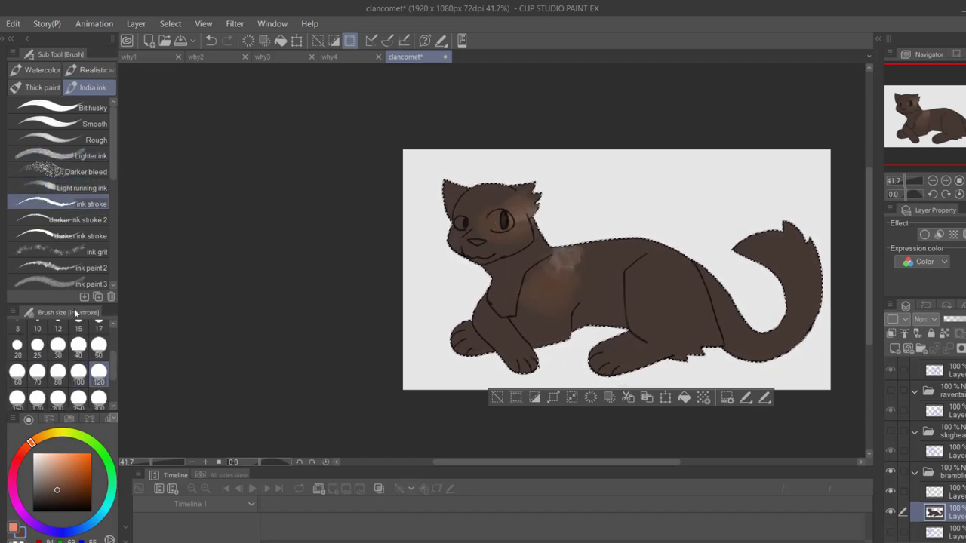
Dab lighter gritty, speckled fur texture onto the brown cat's chest.
left_click(91, 252)
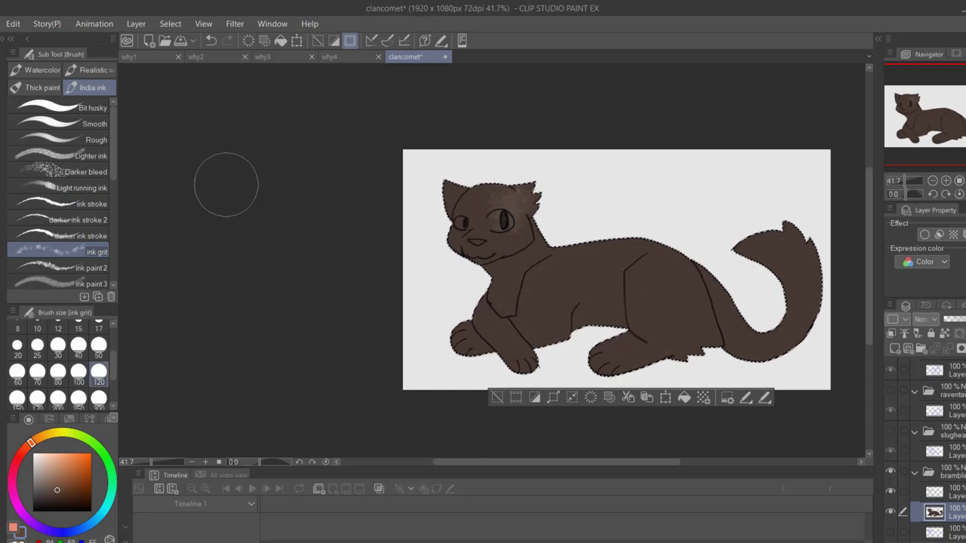
left_click(41, 88)
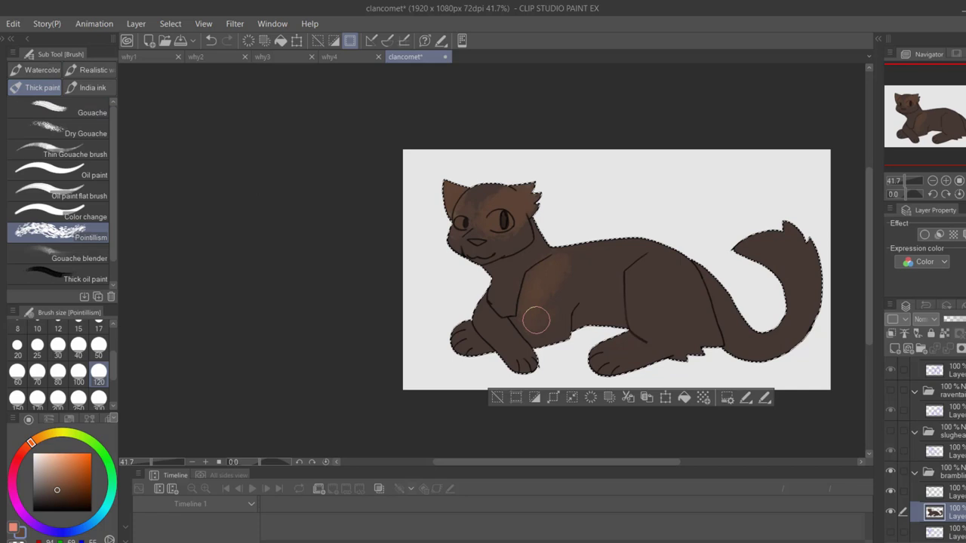
left_click_drag(537, 321, 580, 287)
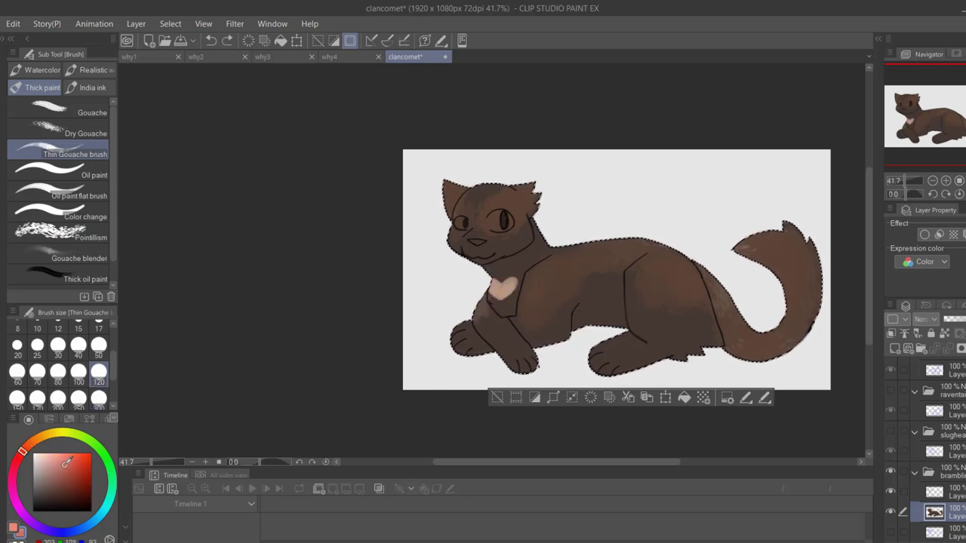
Softly shade the cat's face with thick oil and rough wash brushes.
left_click(85, 279)
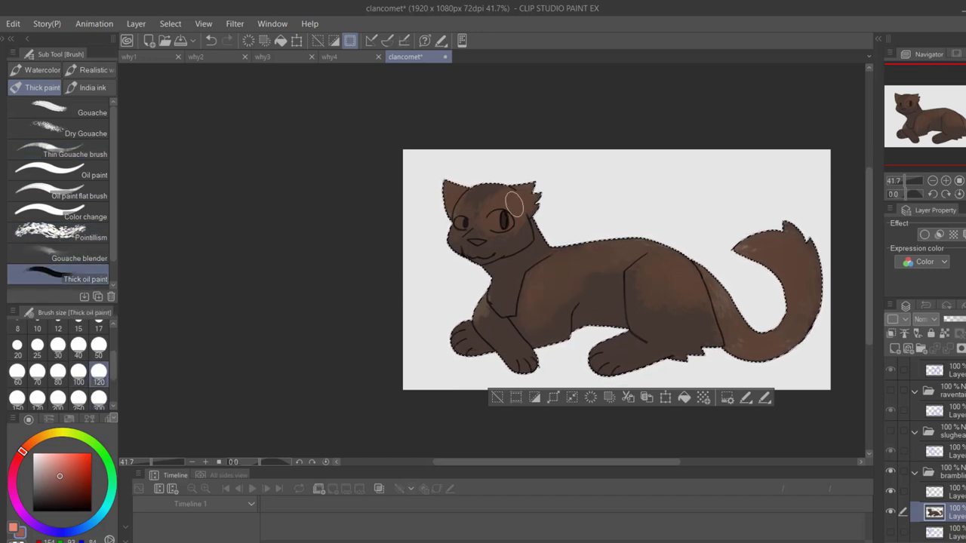
left_click(89, 69)
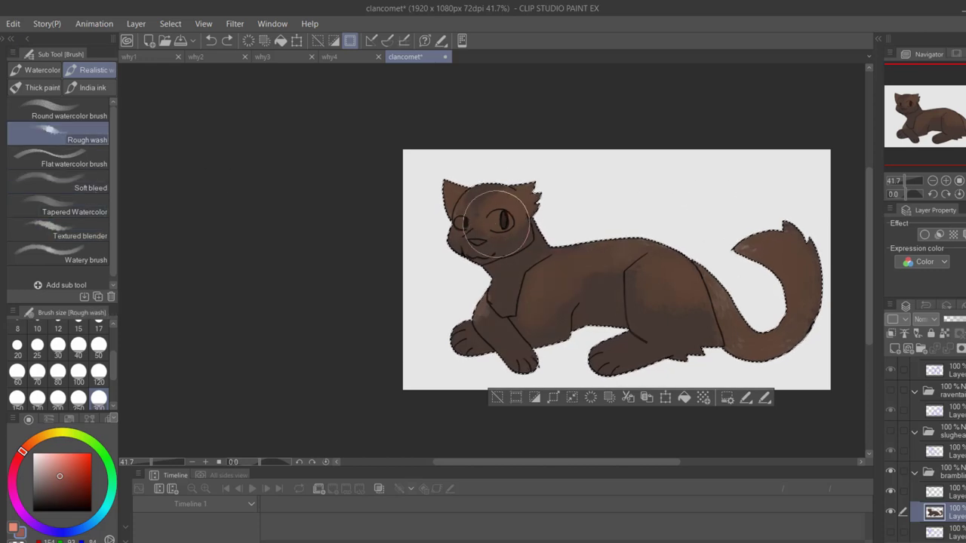
left_click(43, 87)
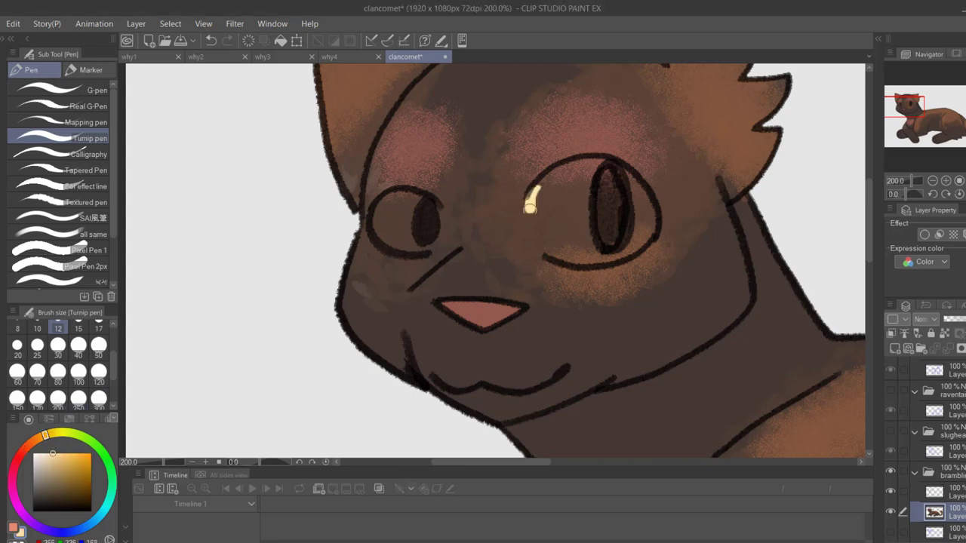
Draw dark Turnip pen lines down over the cat's chest.
left_click_drag(532, 204, 592, 257)
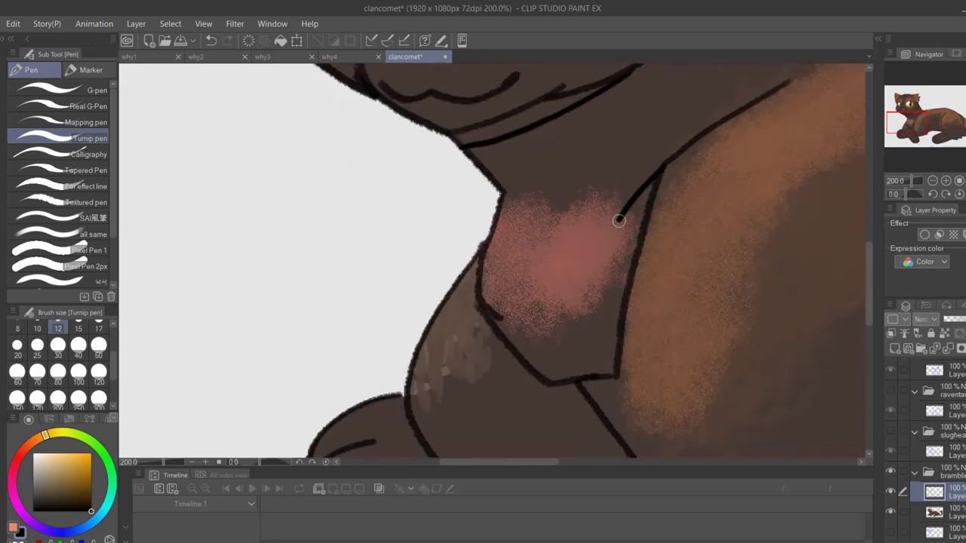
left_click_drag(618, 220, 577, 394)
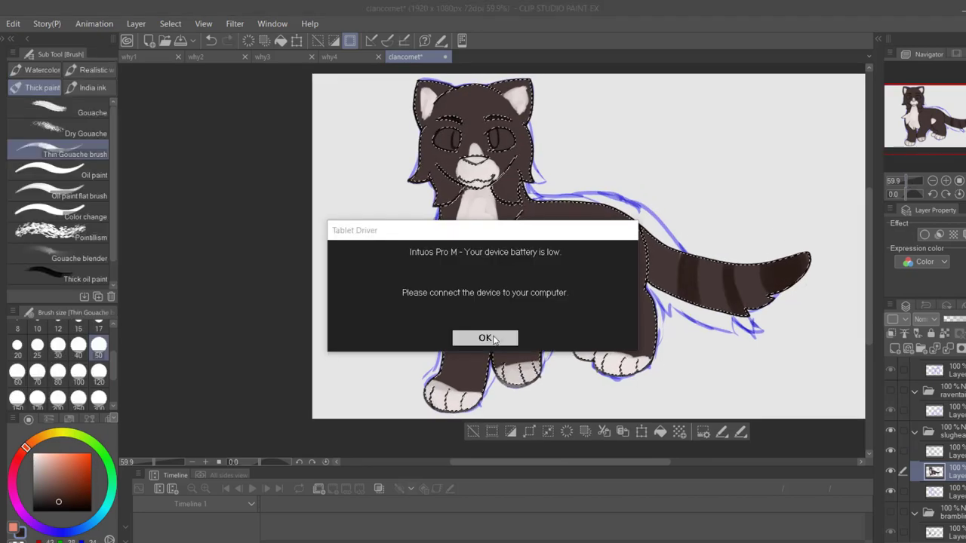
Dismiss the tablet battery warning while inking the upward-gazing cat.
left_click(485, 337)
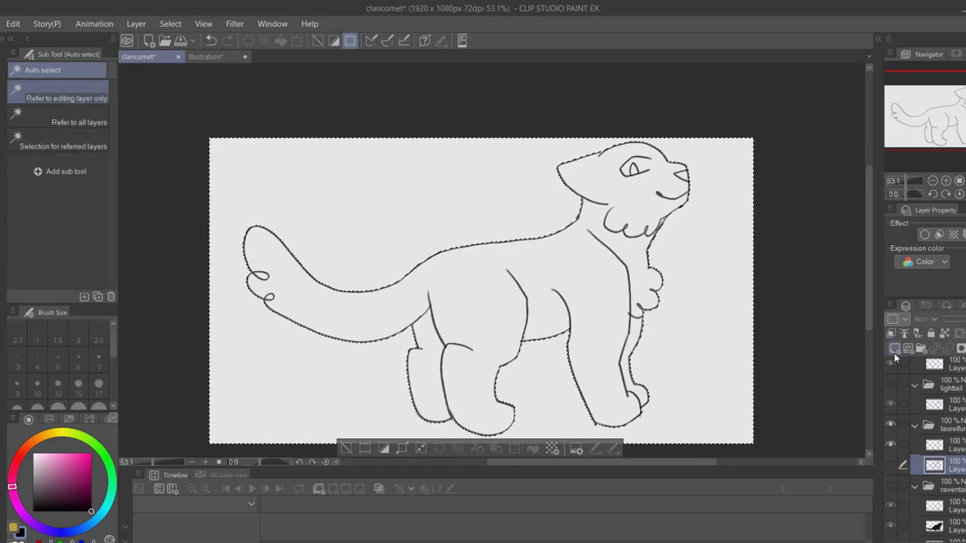
left_click(480, 302)
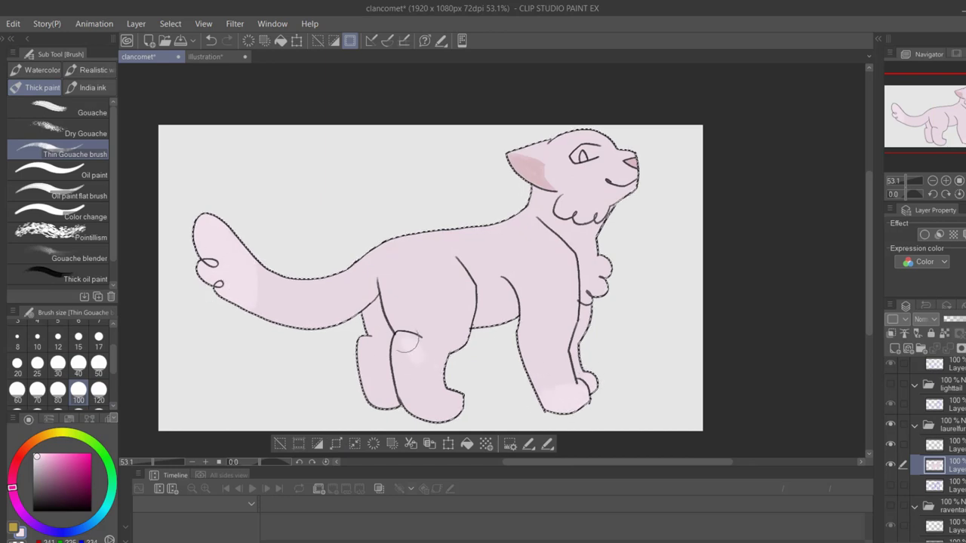
Pick the Thin Gouache brush for the blue-grey, tan and pale blue fill.
left_click(43, 69)
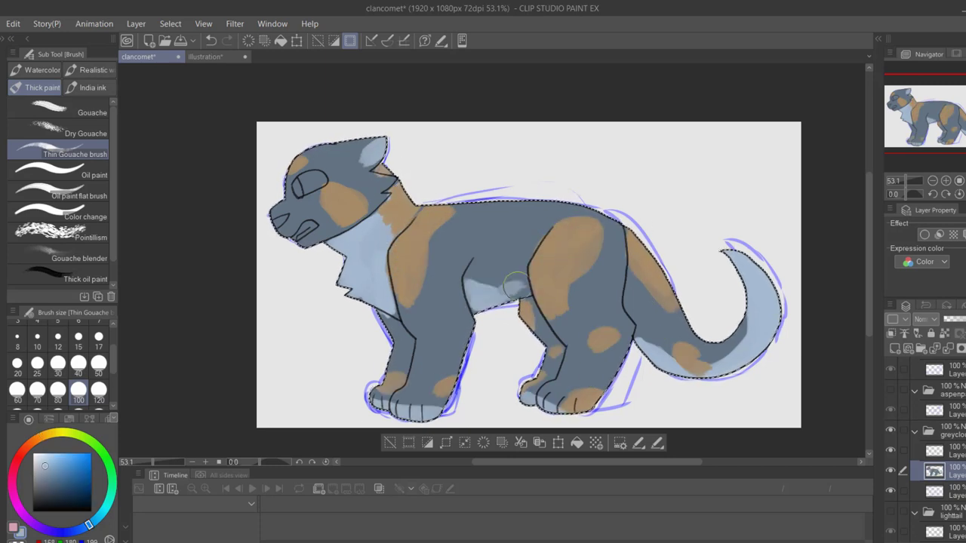
Blend the grey cat's tan patch edges with the Watercolor blending brush.
left_click(42, 69)
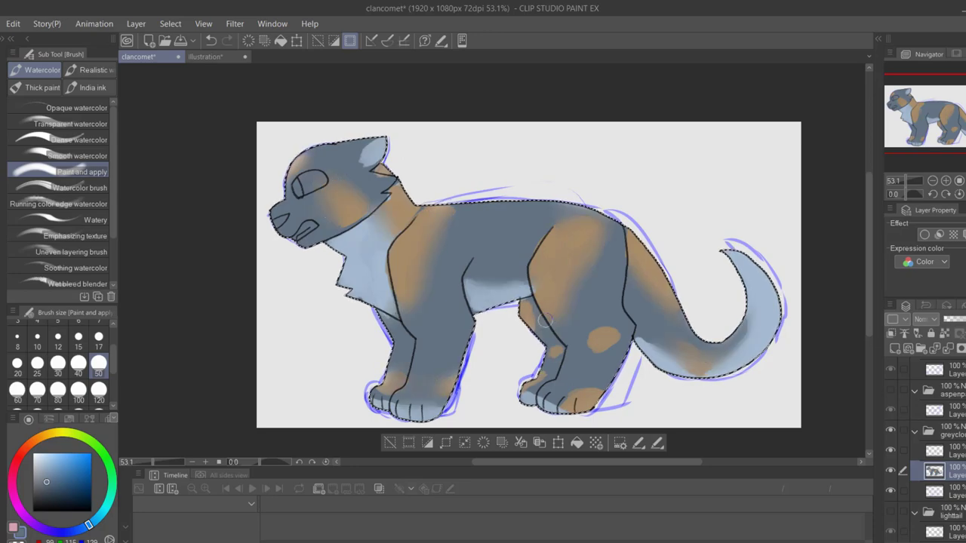
left_click(42, 87)
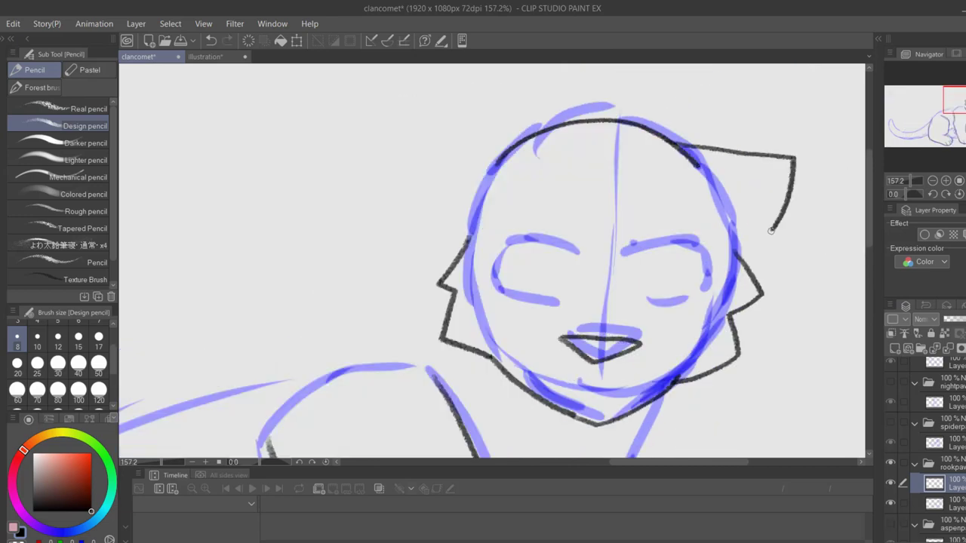
Ink the outline of the dark brown cat's head.
left_click_drag(506, 241, 664, 302)
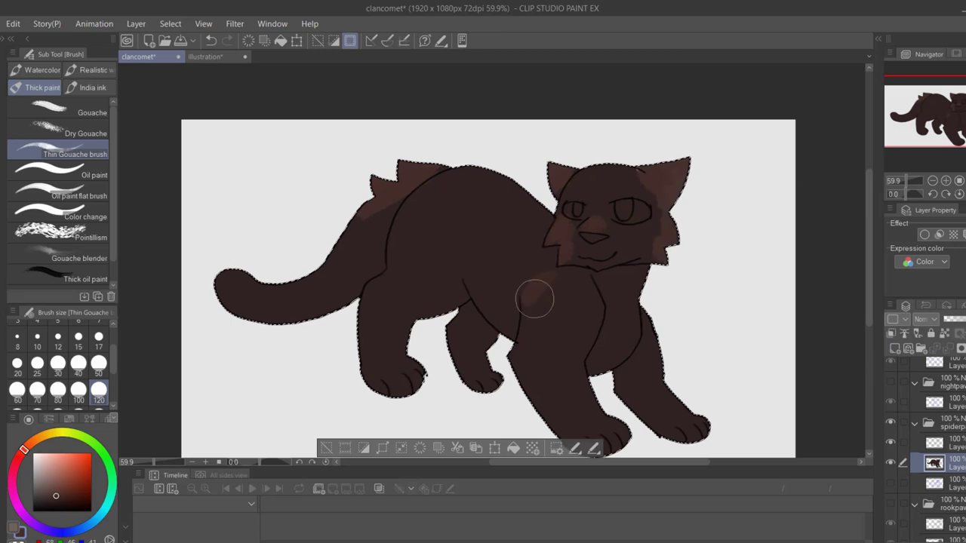
Pick the Design pencil to ink the spiky-backed cat's body.
left_click(42, 69)
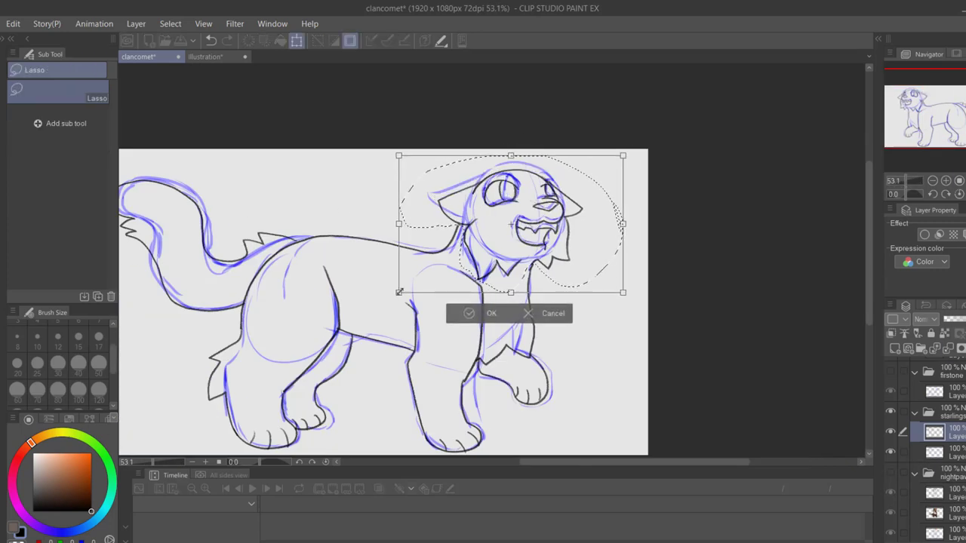
Apply the resized head transform with OK.
left_click(491, 313)
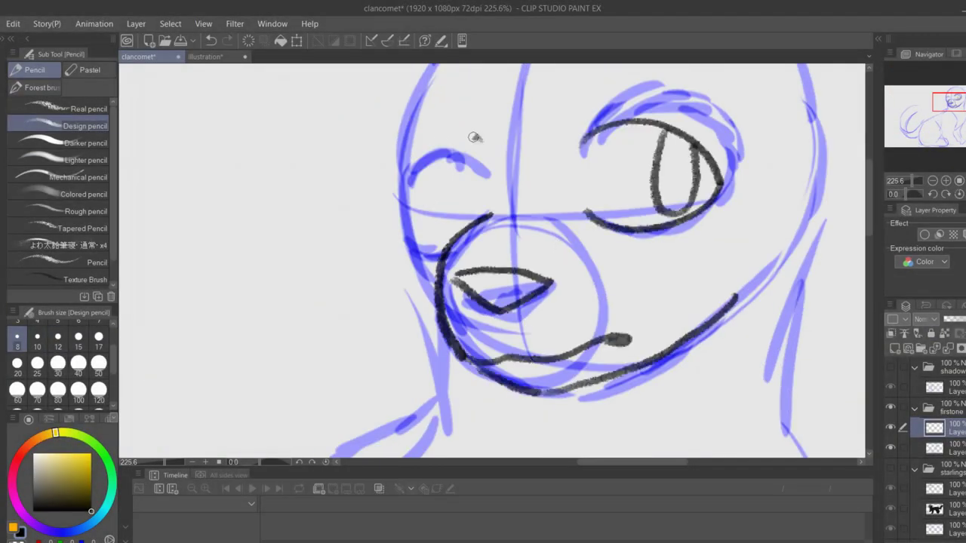
Adjust and apply part of the sketch, then ink the front leg's inner edge.
left_click_drag(475, 135, 400, 310)
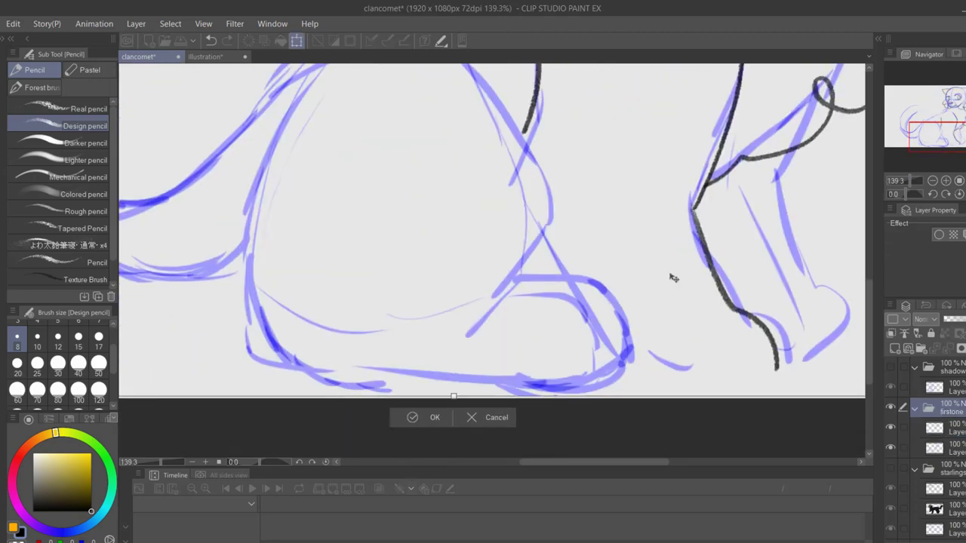
left_click(434, 417)
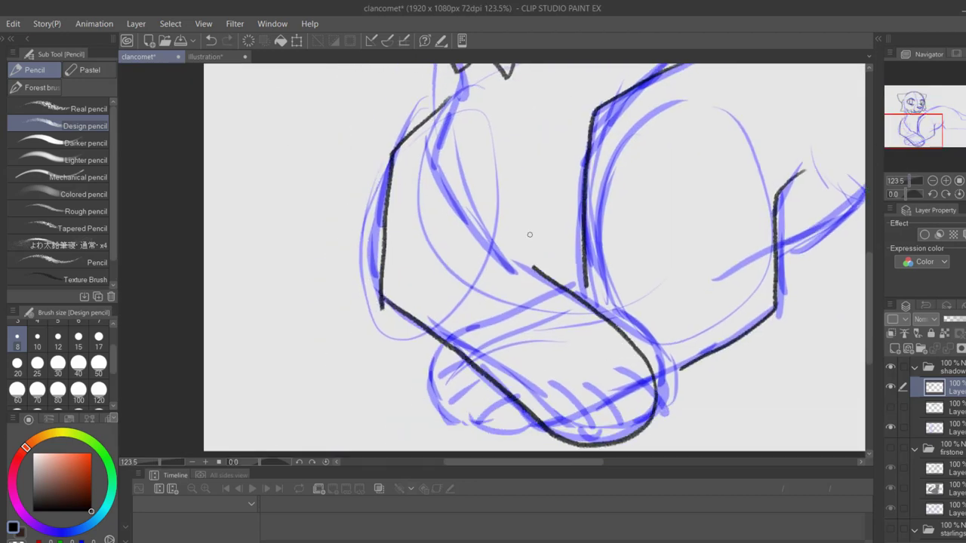
left_click_drag(453, 75, 498, 437)
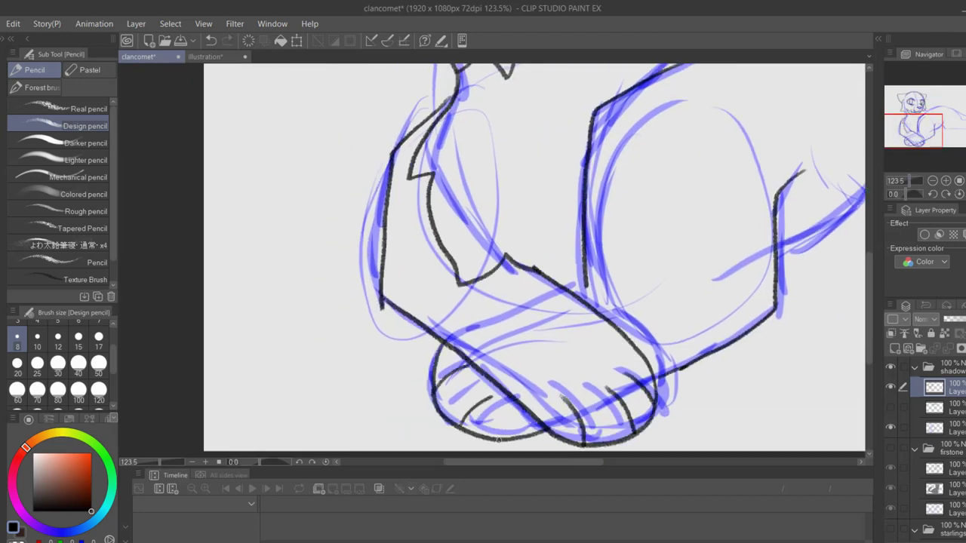